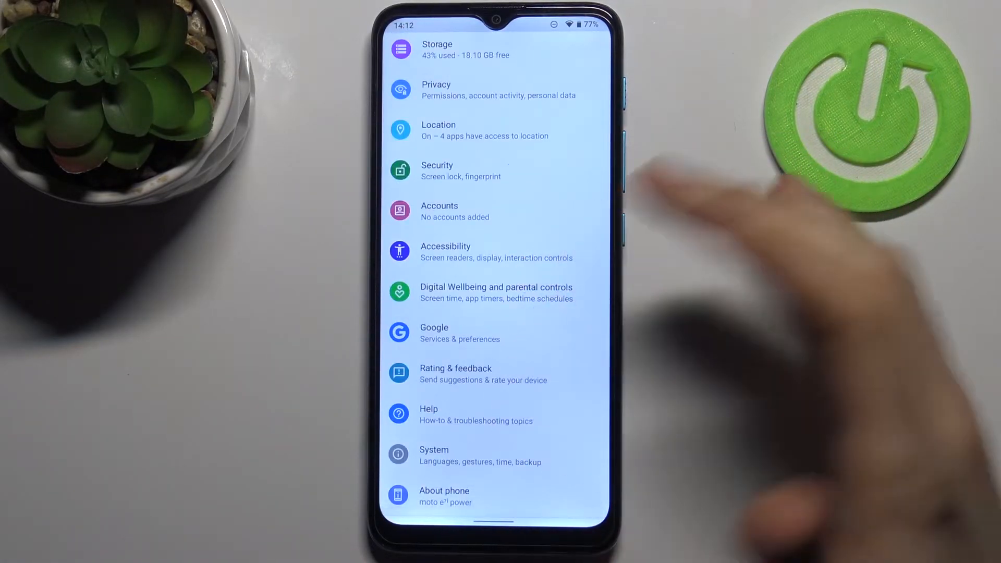
Go to the System section of Settings
click(434, 454)
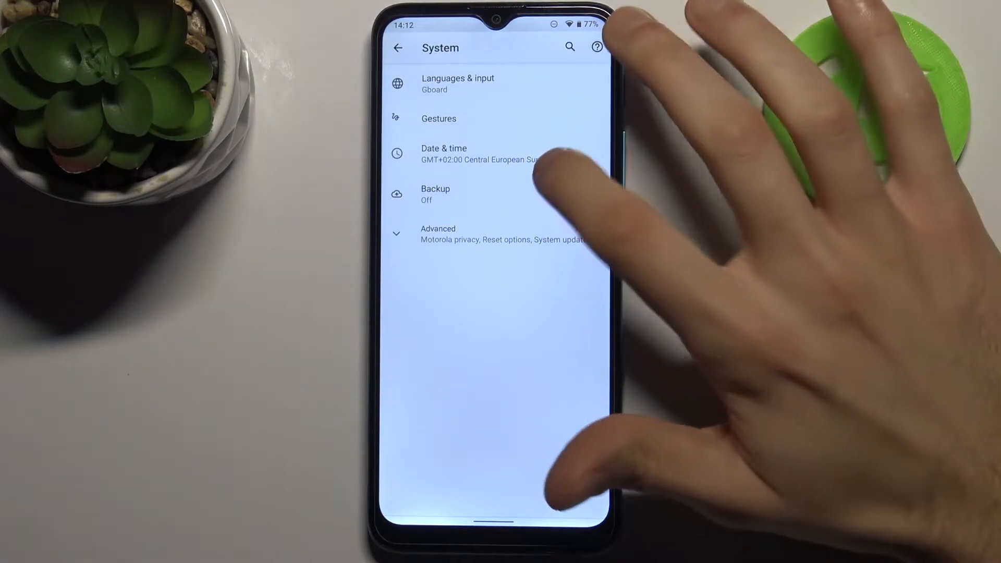
Enter Date & time and keep the date at 4 October 2021 after dismissing the date picker
click(444, 153)
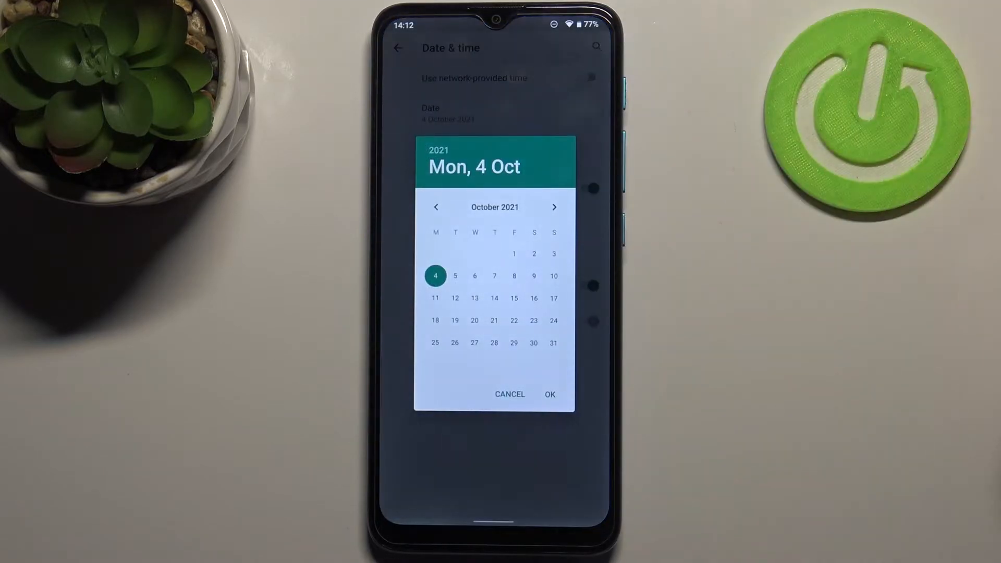
click(549, 395)
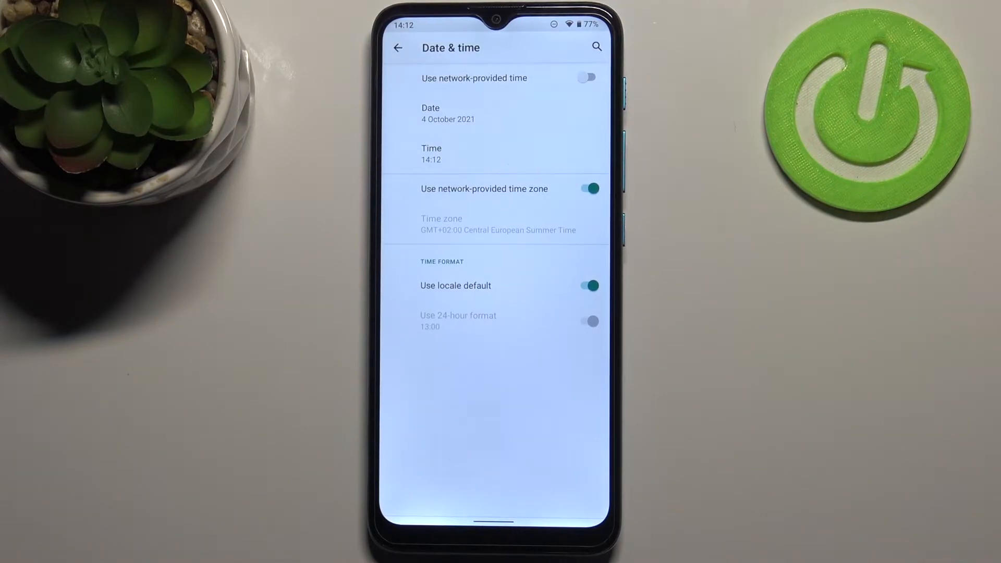
Switch off network-provided time zone and review the Time zone list without changing it
click(587, 189)
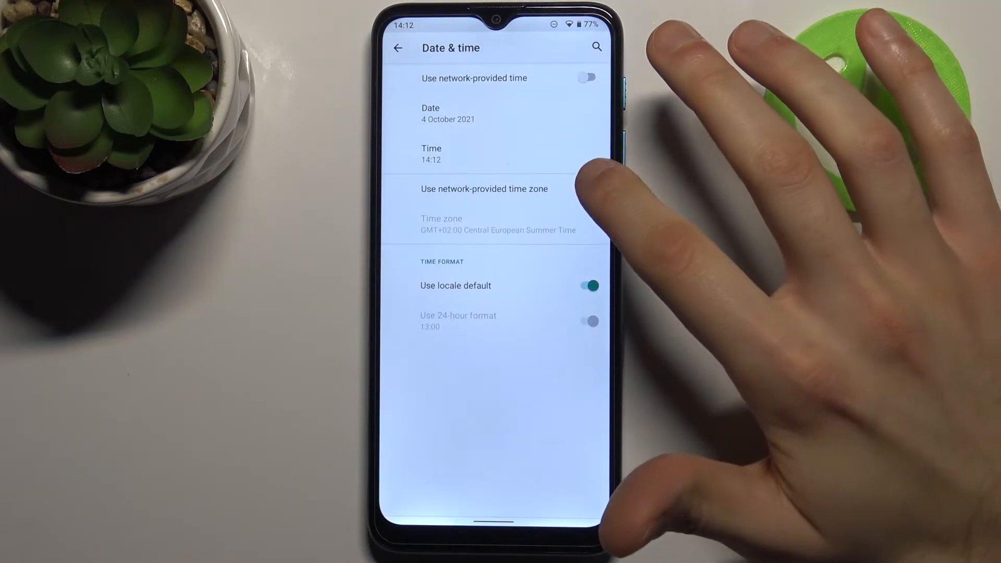
click(585, 189)
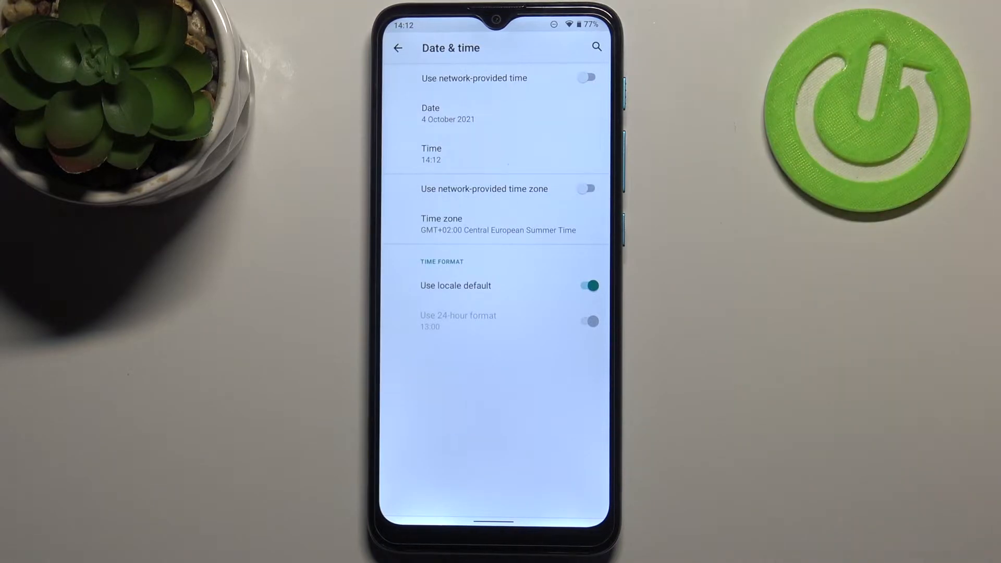
click(496, 224)
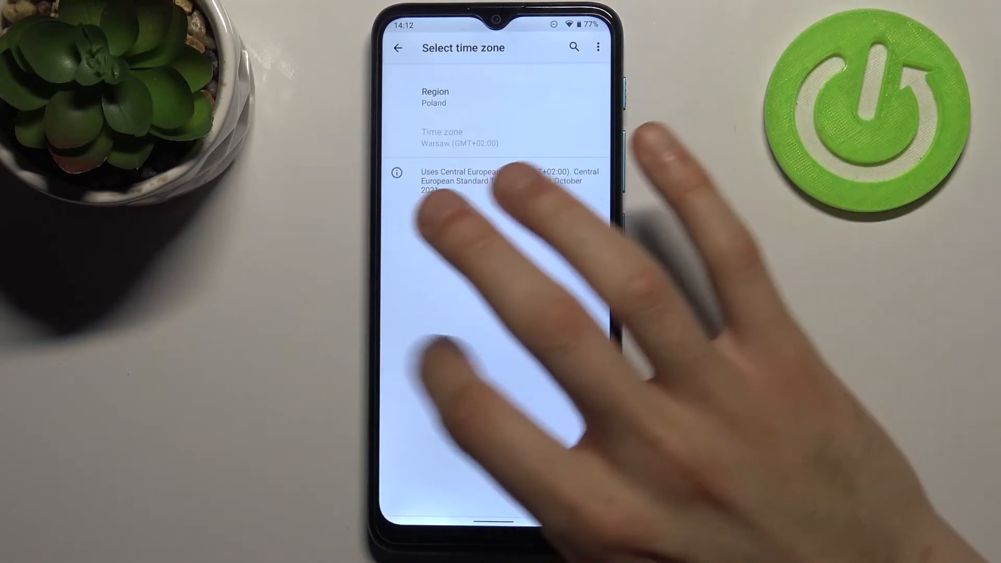
click(397, 47)
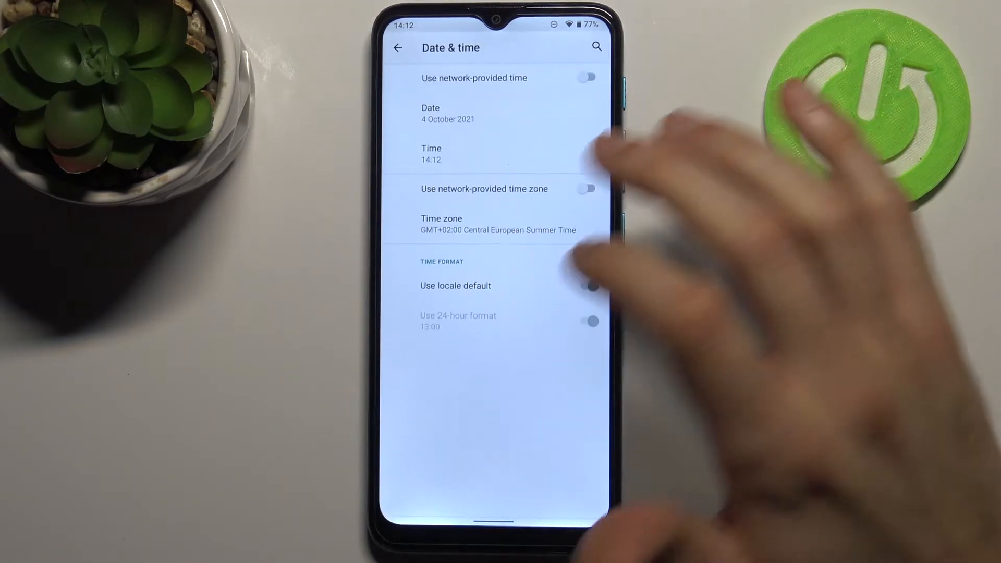
Switch off Use locale default so the clock shows 12-hour time, 2:12 pm
click(586, 286)
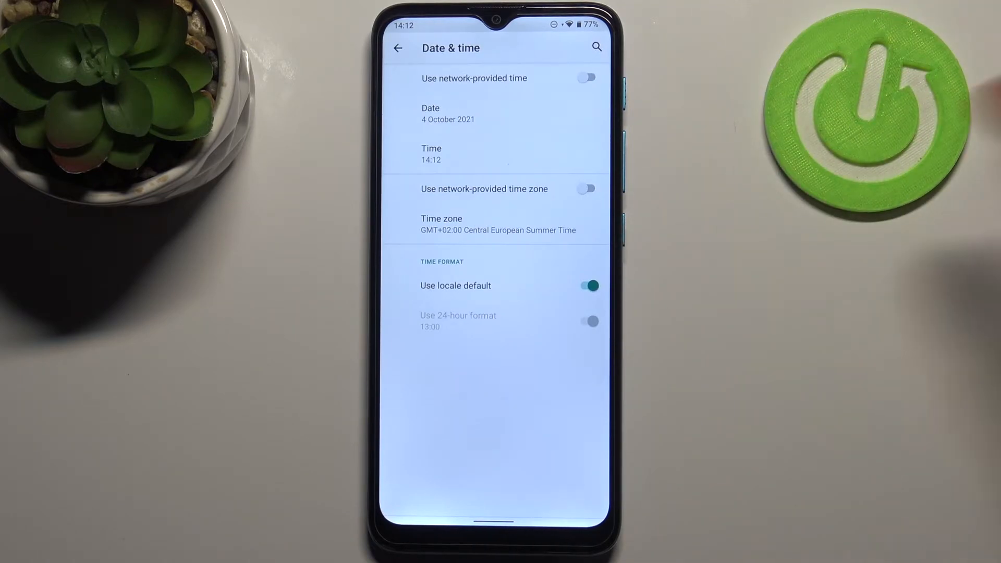
click(585, 286)
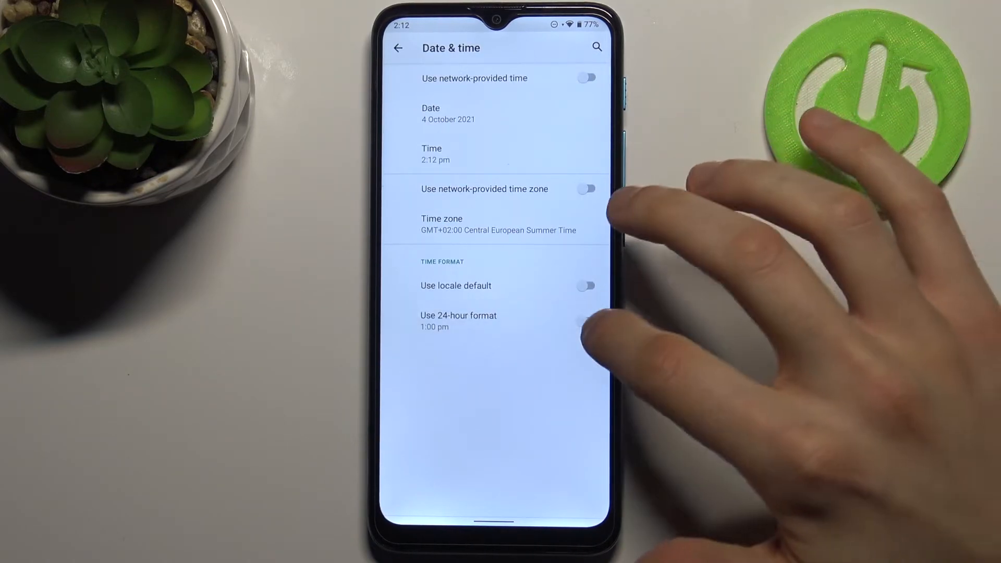